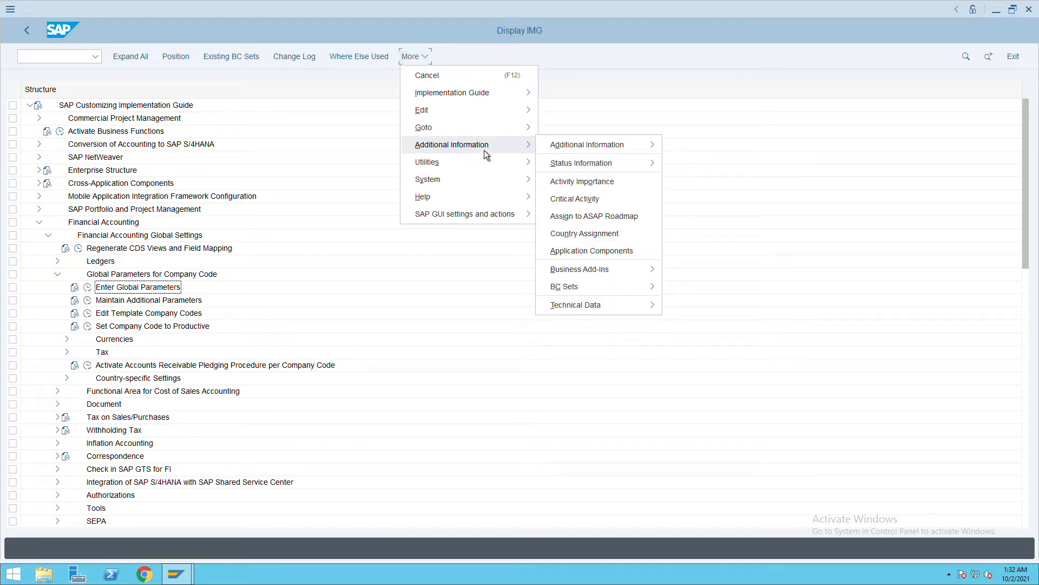
{"action": "mouse_move", "coordinate": [586, 144]}
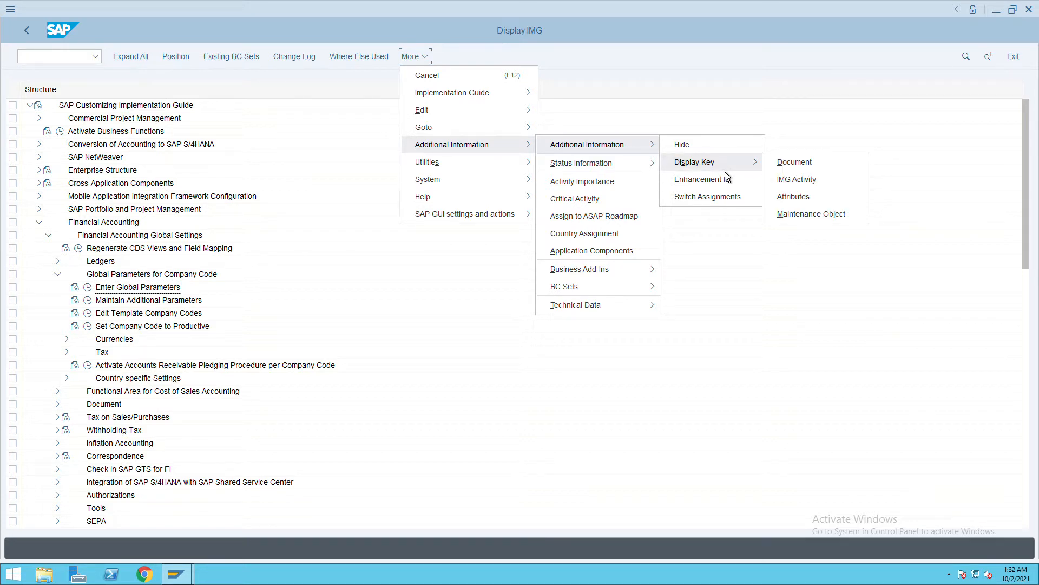